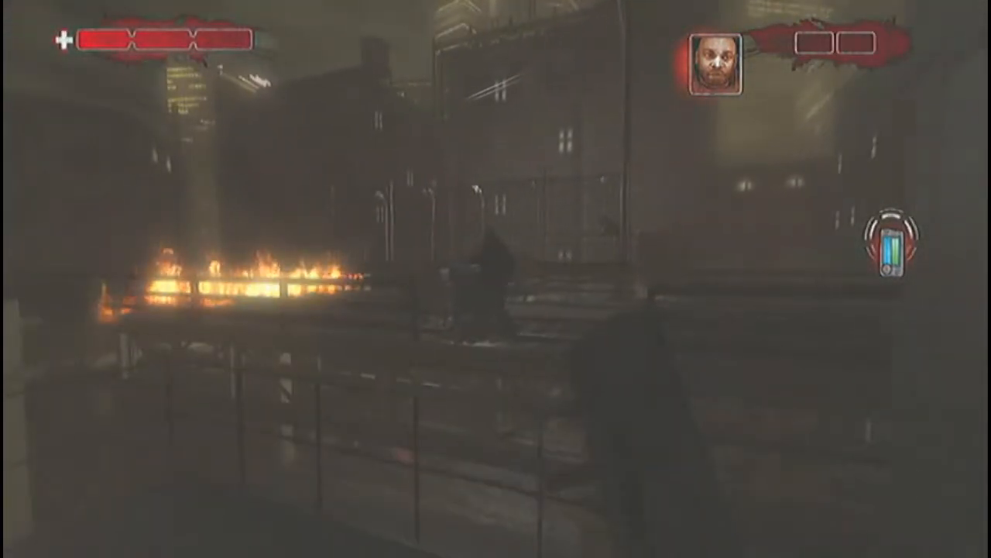
{"action": "mouse_move", "coordinate": [496, 279]}
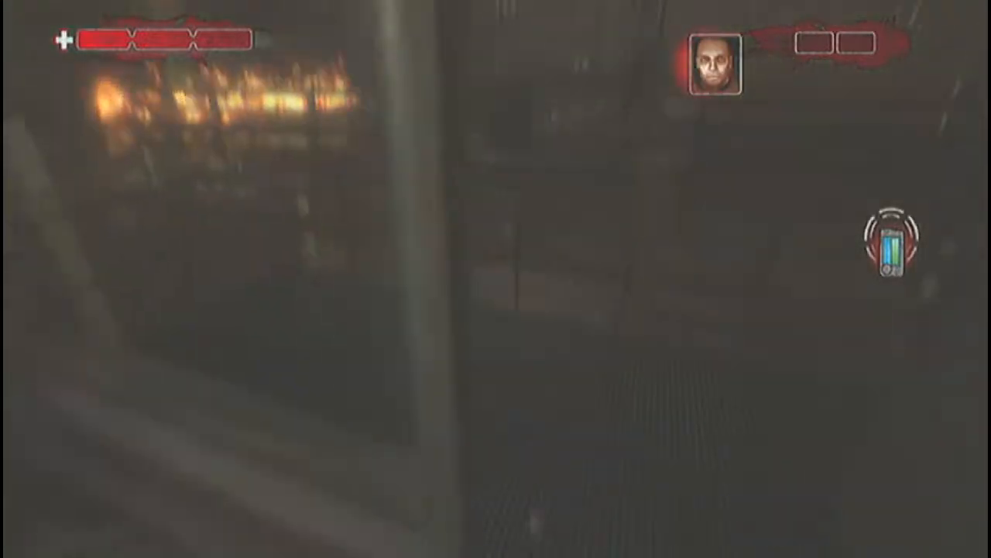
{"action": "mouse_move", "coordinate": [496, 279]}
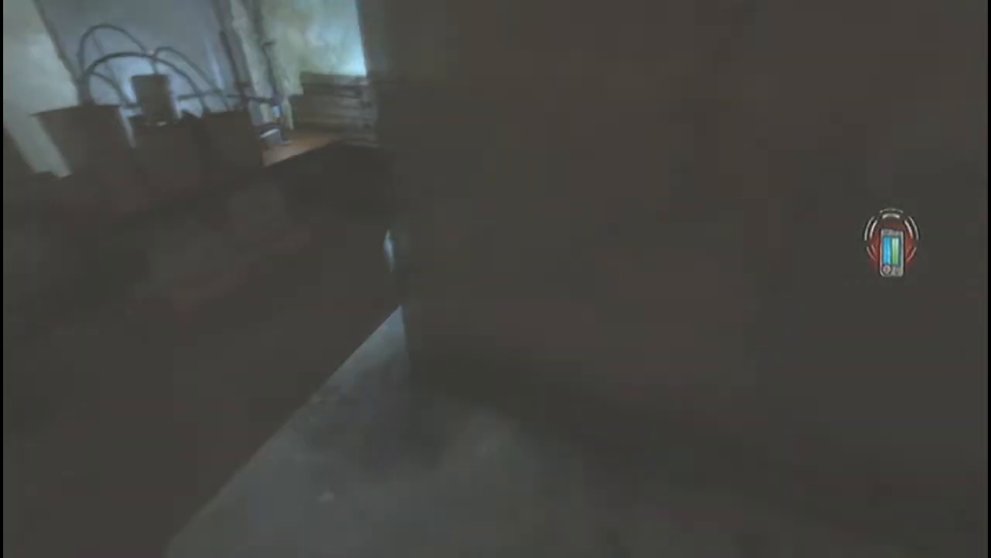
{"action": "mouse_move", "coordinate": [496, 279]}
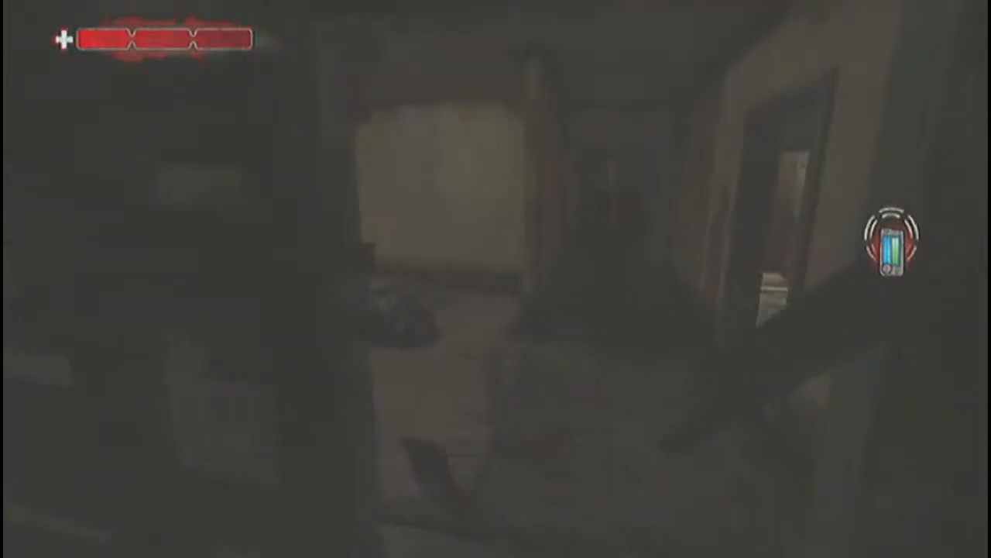
{"action": "mouse_move", "coordinate": [496, 279]}
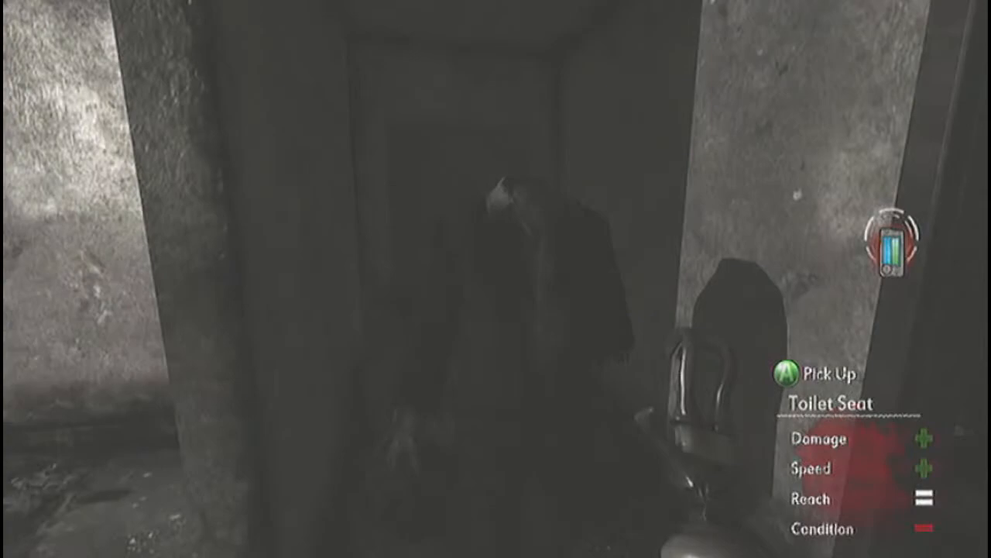
{"action": "mouse_move", "coordinate": [496, 279]}
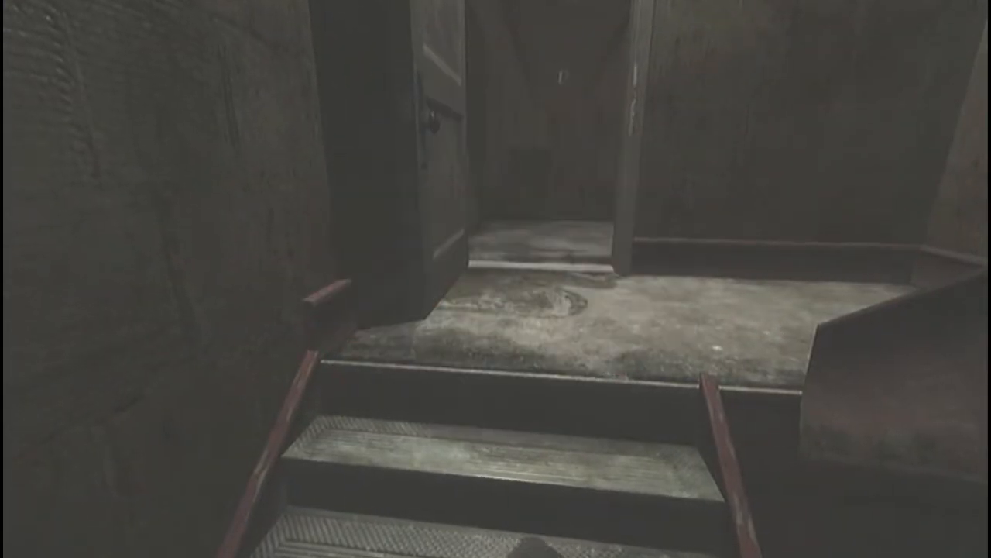
{"action": "mouse_move", "coordinate": [496, 279]}
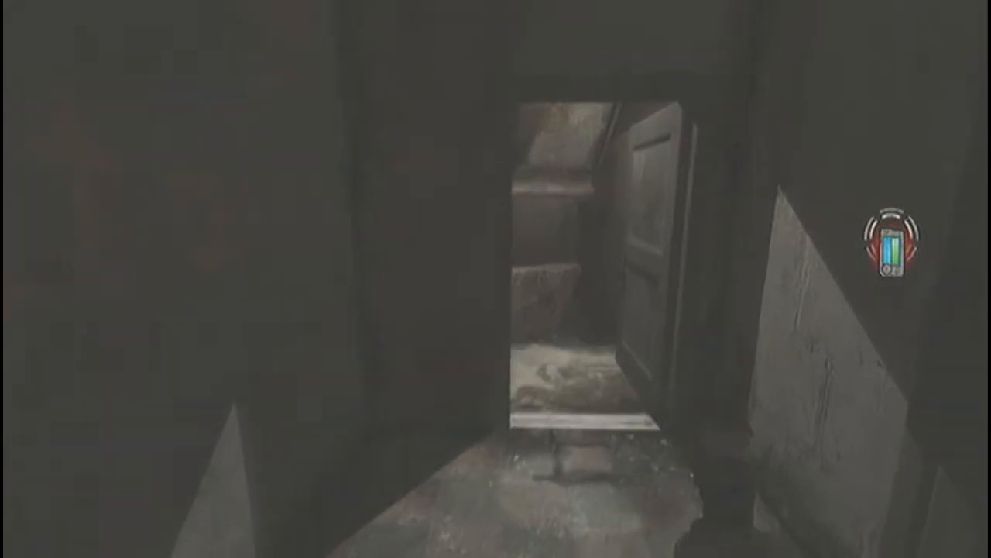
{"action": "key", "text": "w"}
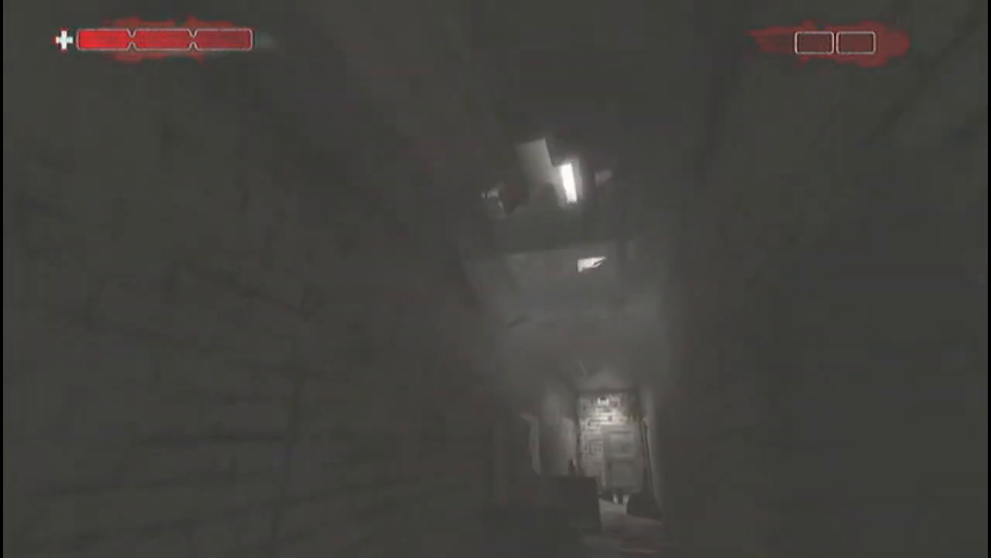
{"action": "mouse_move", "coordinate": [496, 279]}
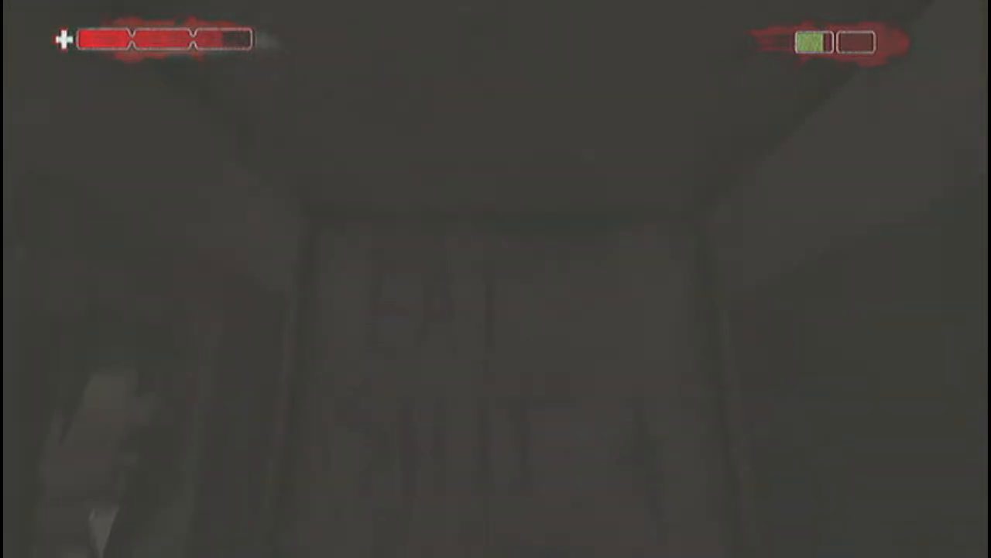
{"action": "mouse_move", "coordinate": [496, 279]}
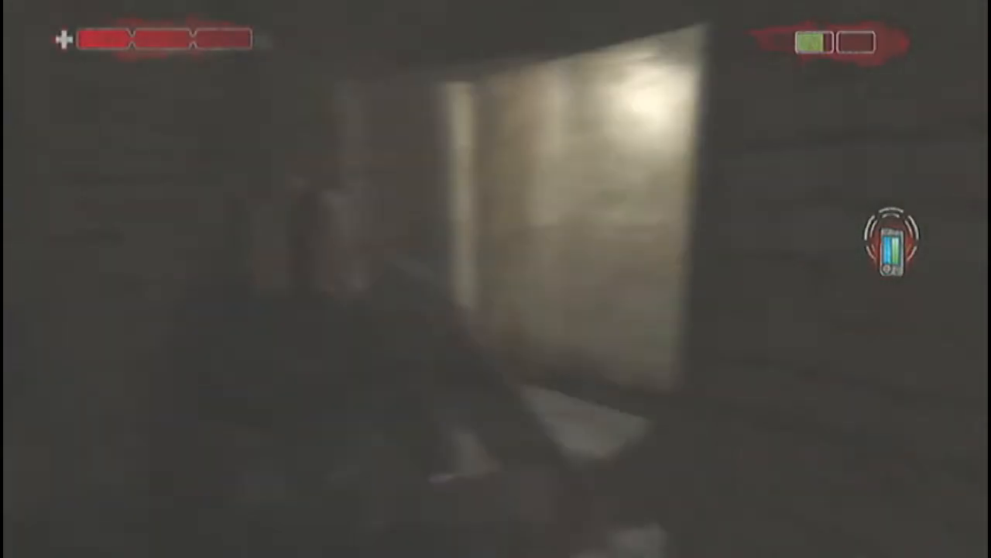
{"action": "mouse_move", "coordinate": [496, 279]}
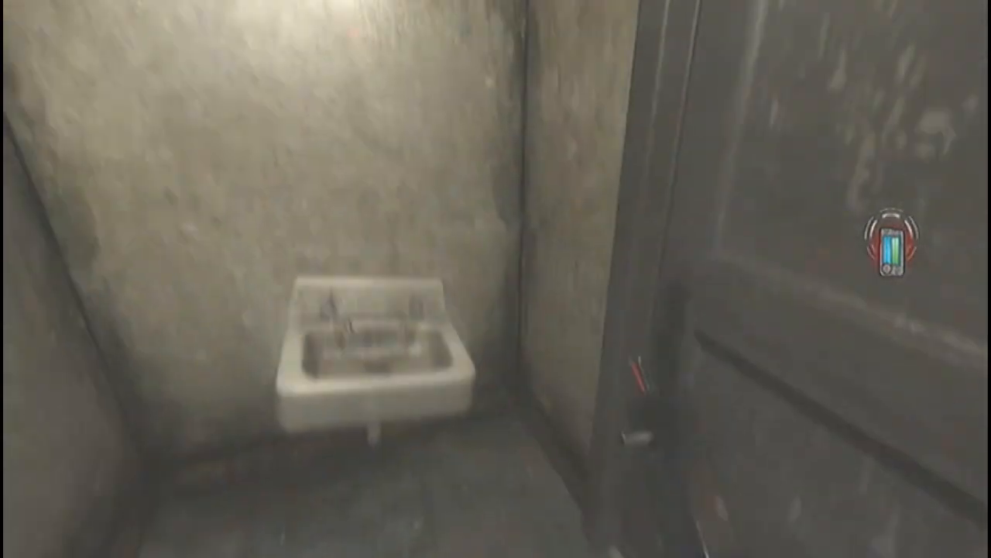
{"action": "mouse_move", "coordinate": [496, 279]}
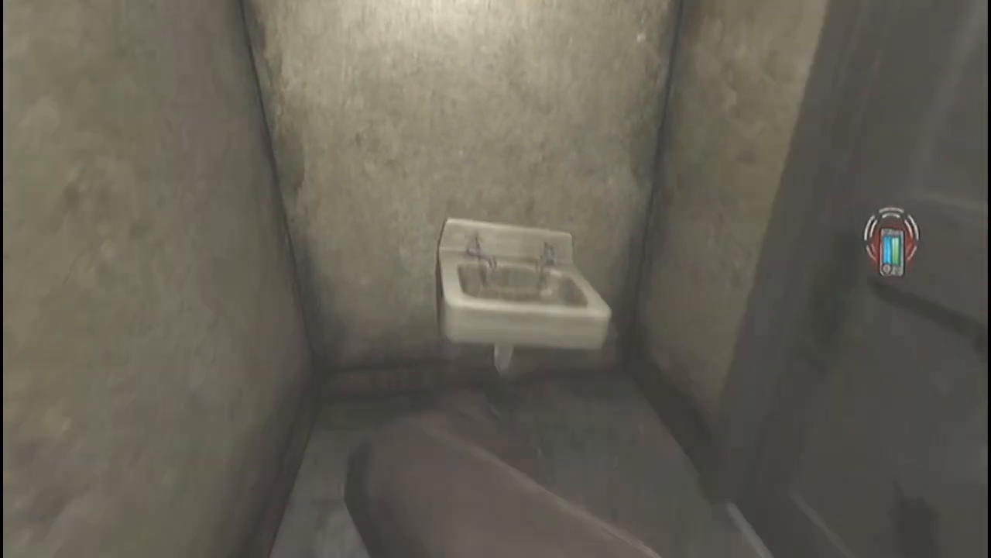